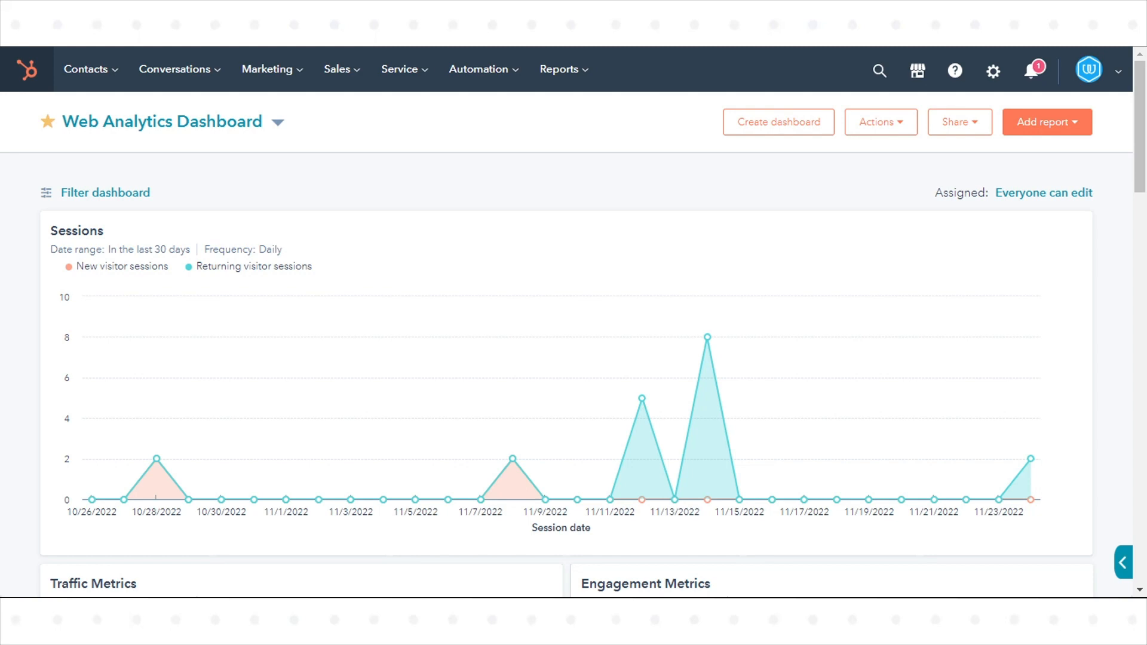
Step: Navigate from the web analytics dashboard to the Marketing Email list
{"action": "left_click", "coordinate": [268, 69]}
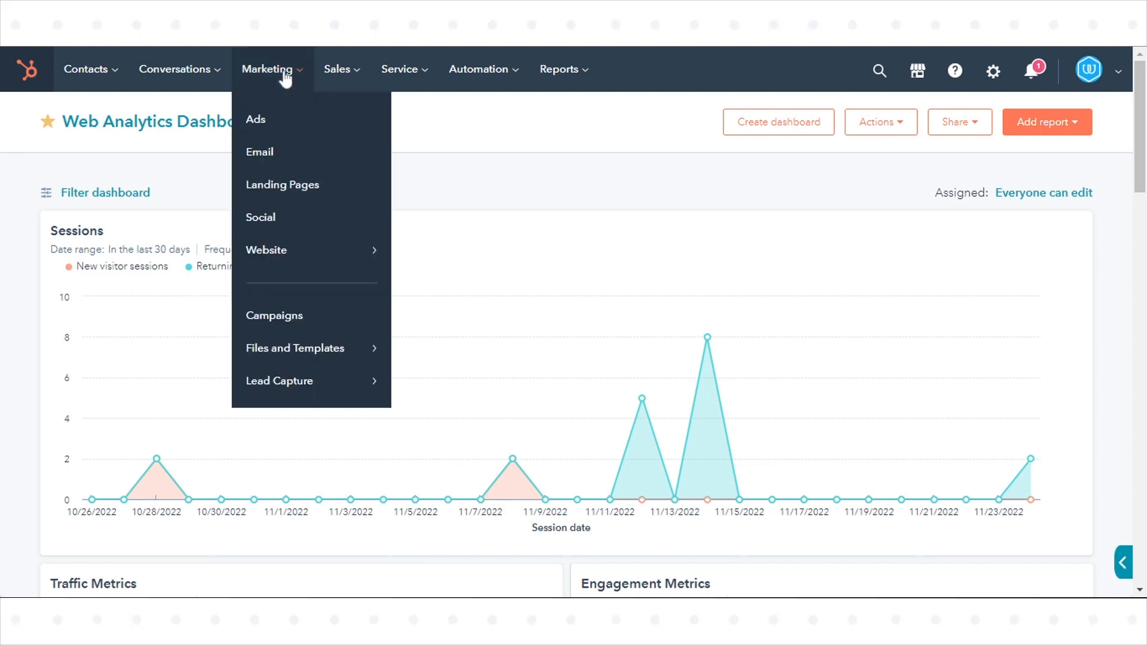
{"action": "left_click", "coordinate": [269, 69]}
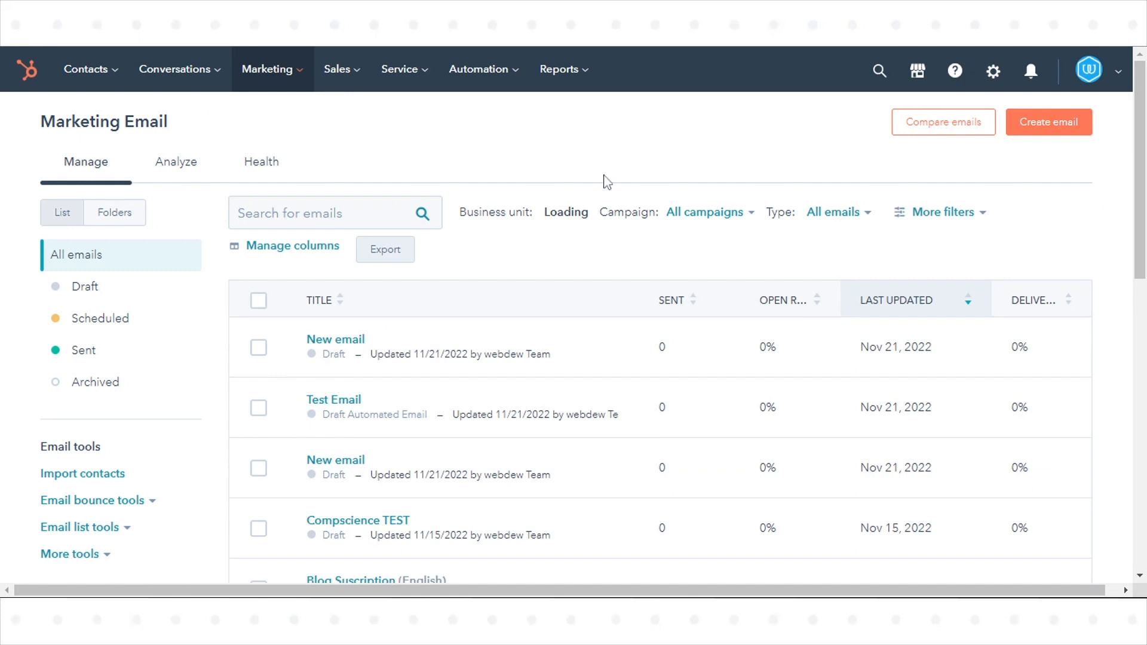
Step: Create a new Regular email named 'Email automation' under the HubSpot Demo (Account) business unit
{"action": "left_click", "coordinate": [1047, 122]}
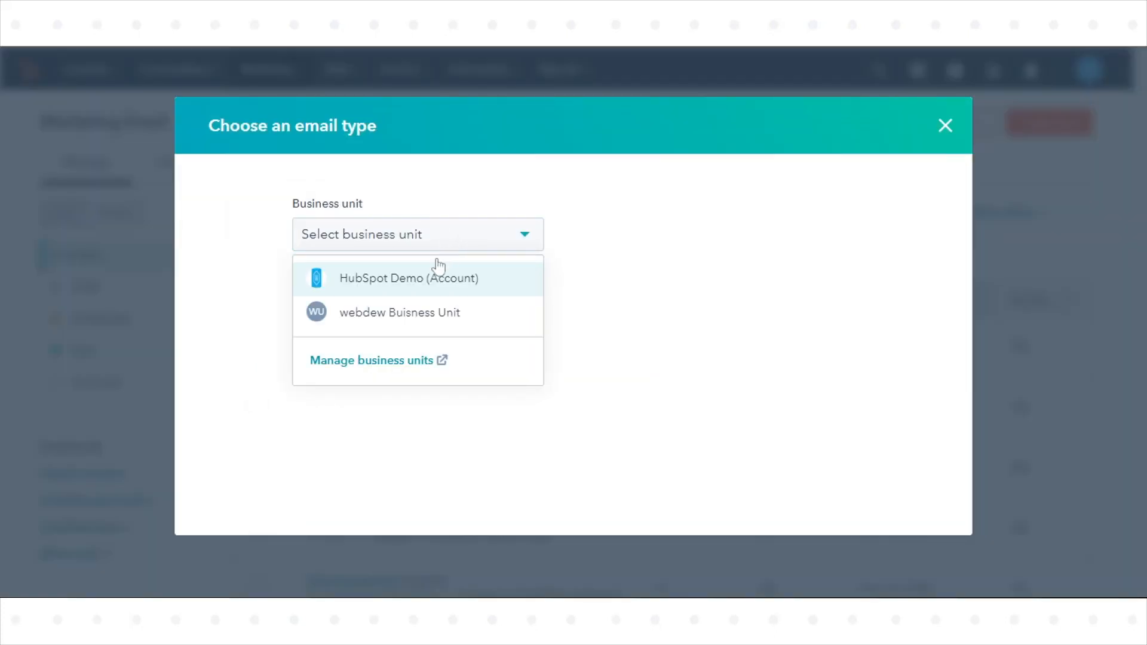
{"action": "left_click", "coordinate": [410, 278]}
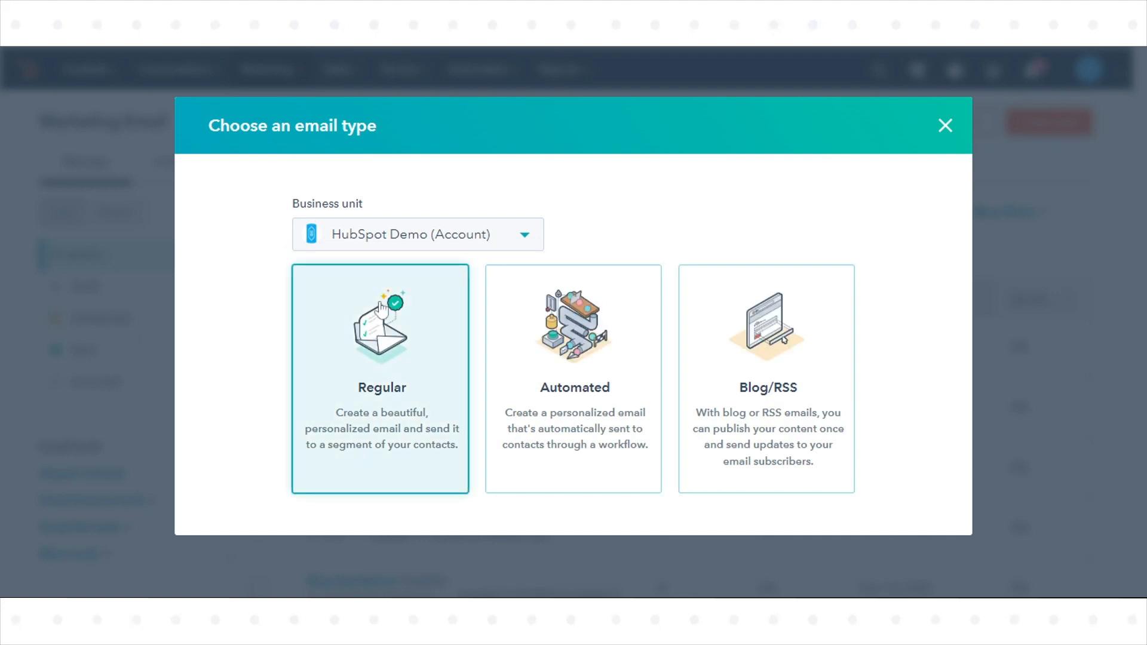
{"action": "left_click", "coordinate": [380, 379]}
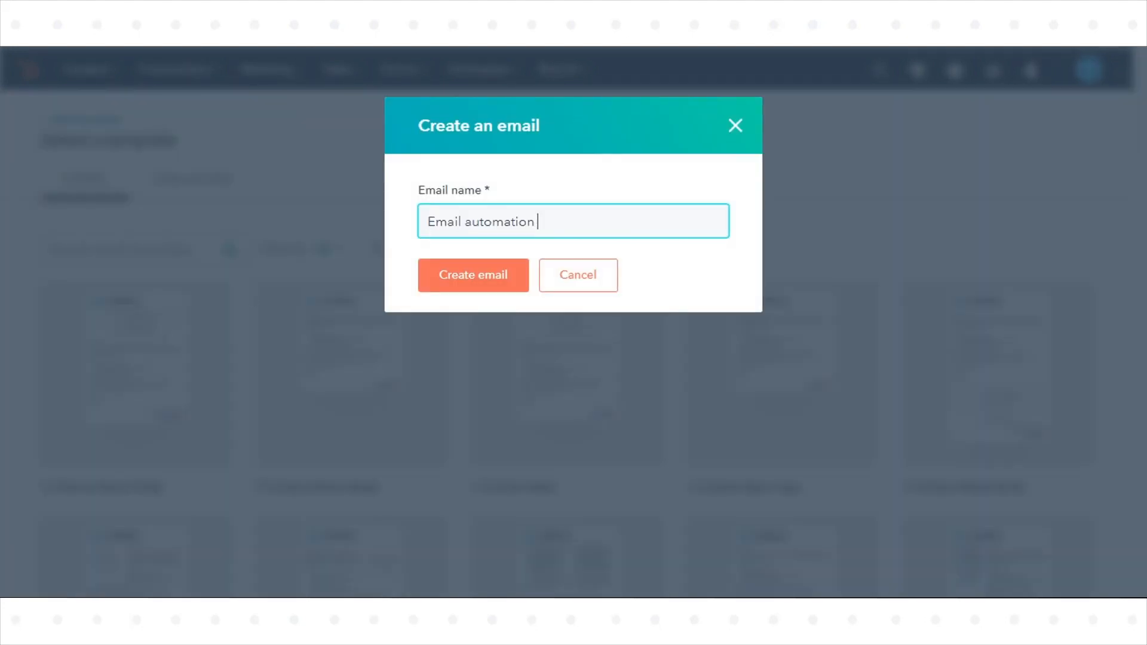
{"action": "left_click", "coordinate": [473, 275]}
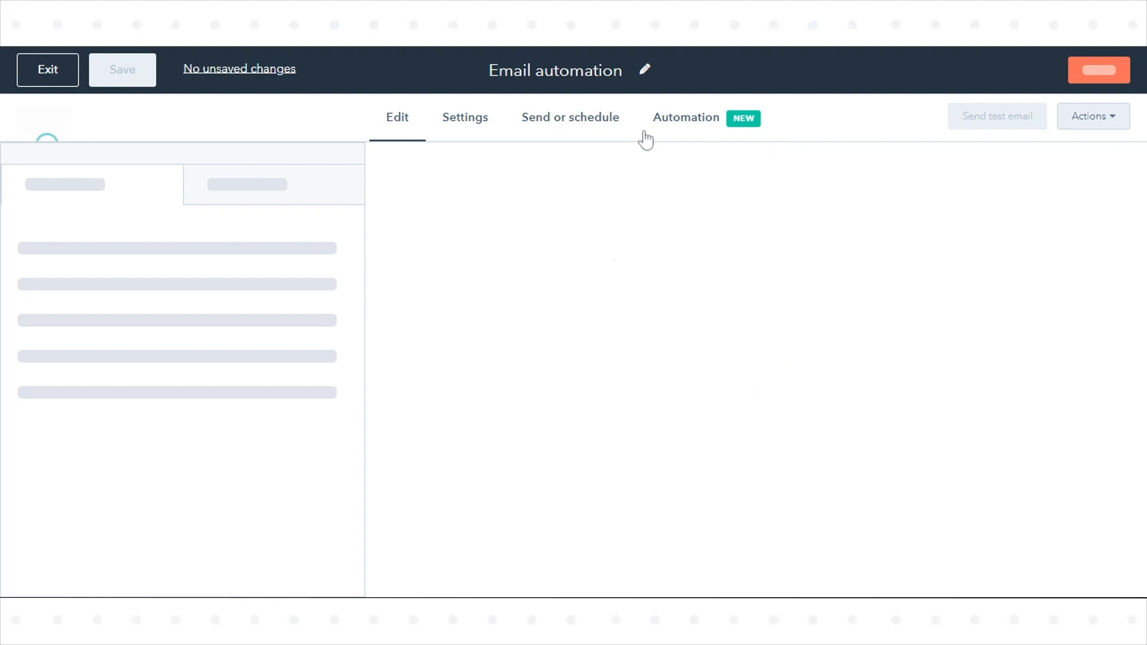
Step: Set the click-triggered workflow's Add to static list action to 'HubSpot Example Imports - Contacts' and save it
{"action": "left_click", "coordinate": [685, 118]}
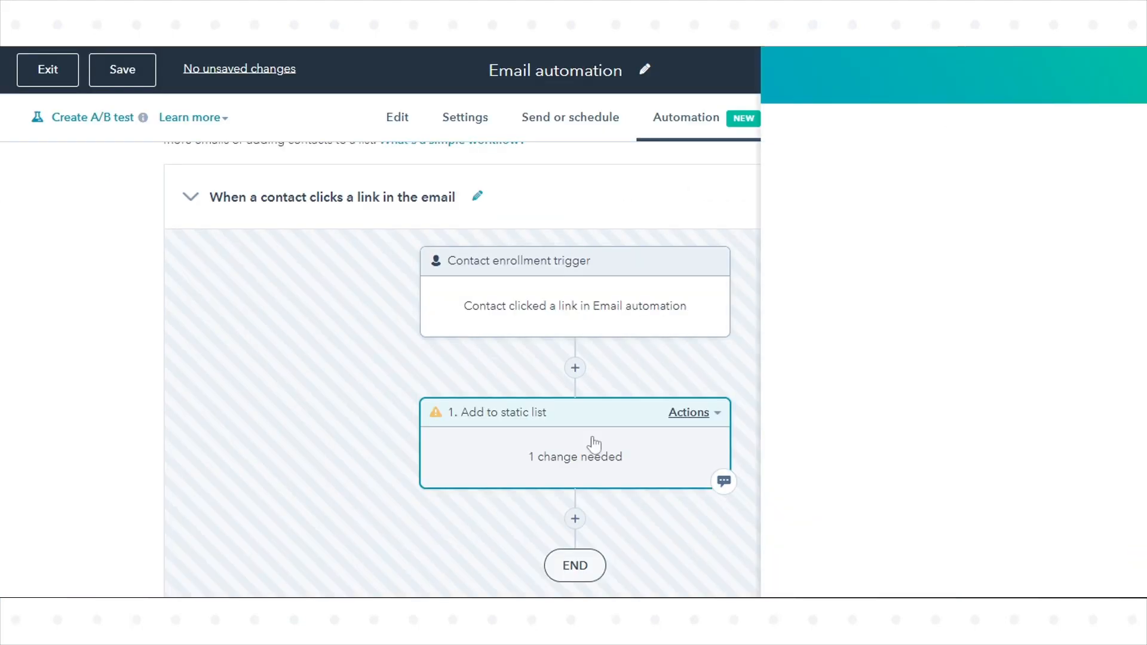
{"action": "left_click", "coordinate": [574, 442]}
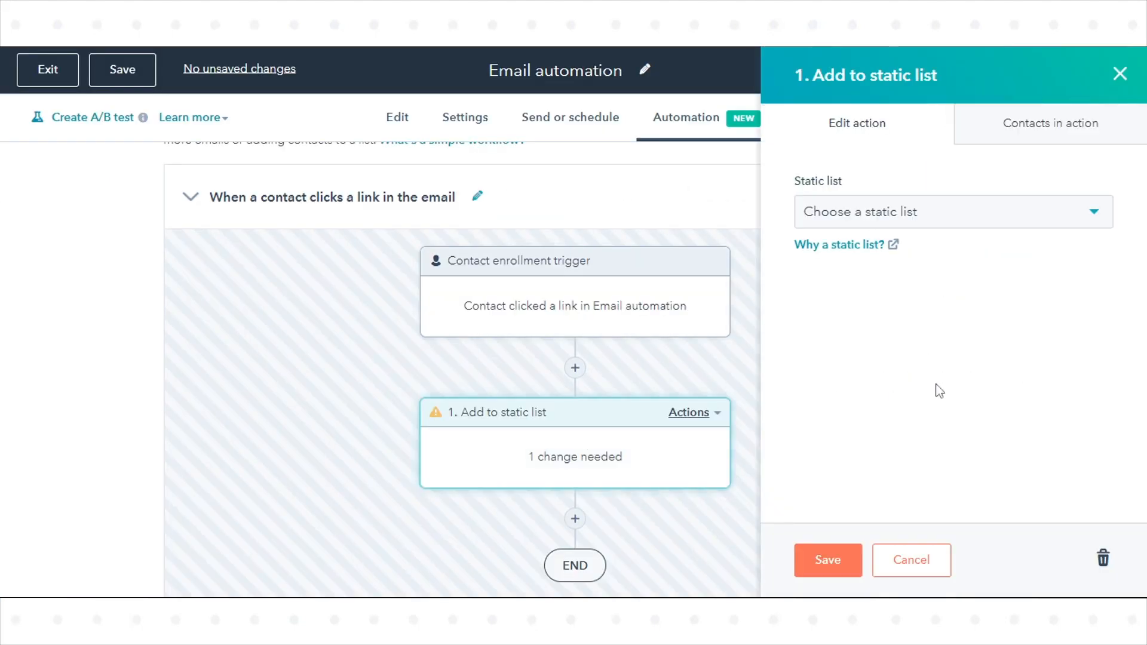
{"action": "left_click", "coordinate": [943, 211]}
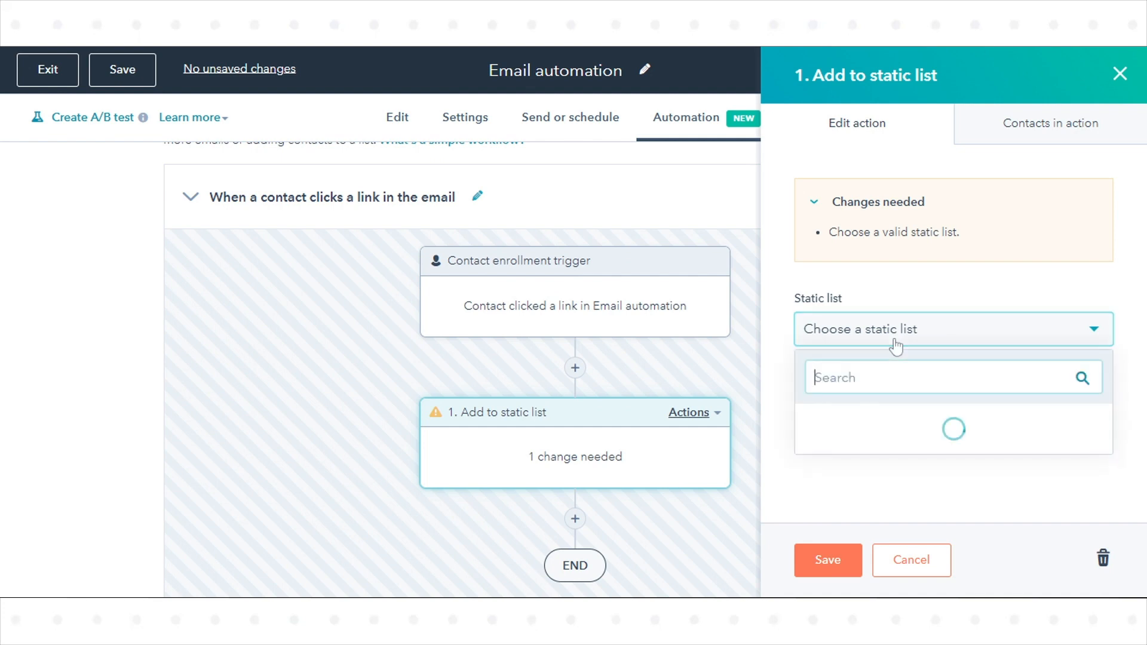
{"action": "left_click", "coordinate": [950, 329]}
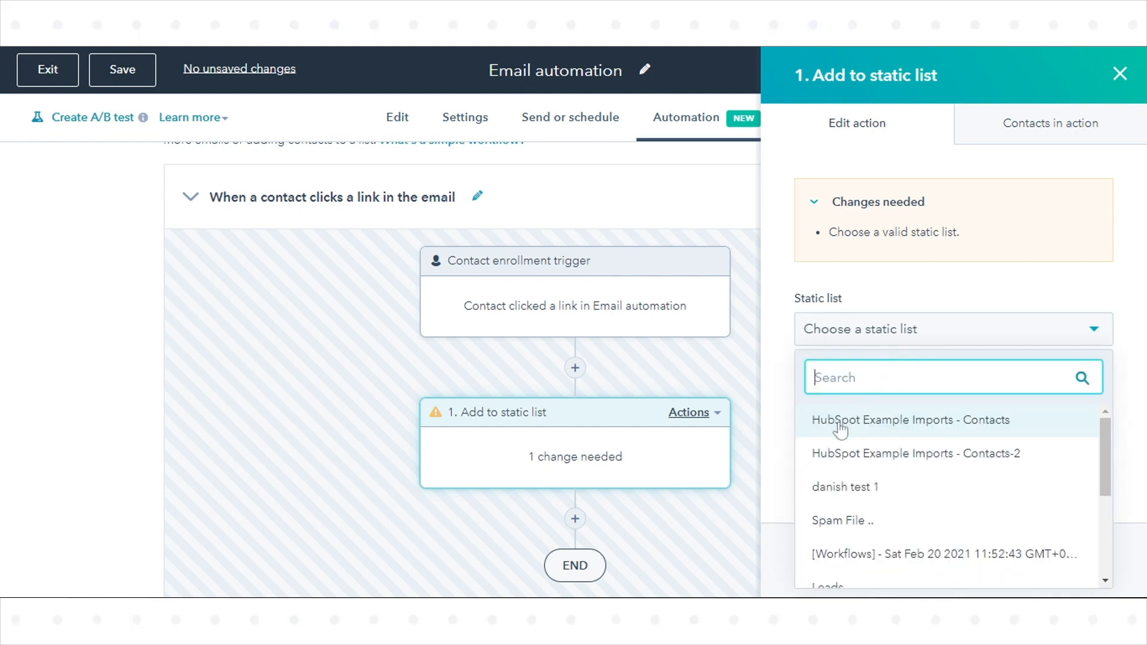
{"action": "left_click", "coordinate": [909, 420]}
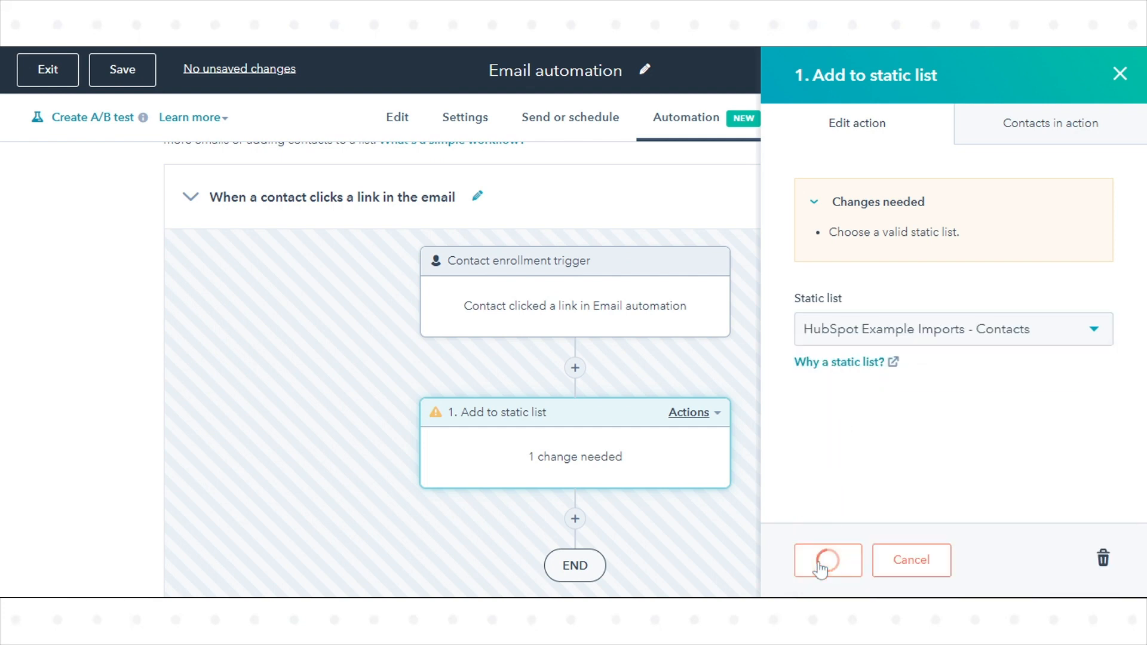
{"action": "left_click", "coordinate": [826, 560]}
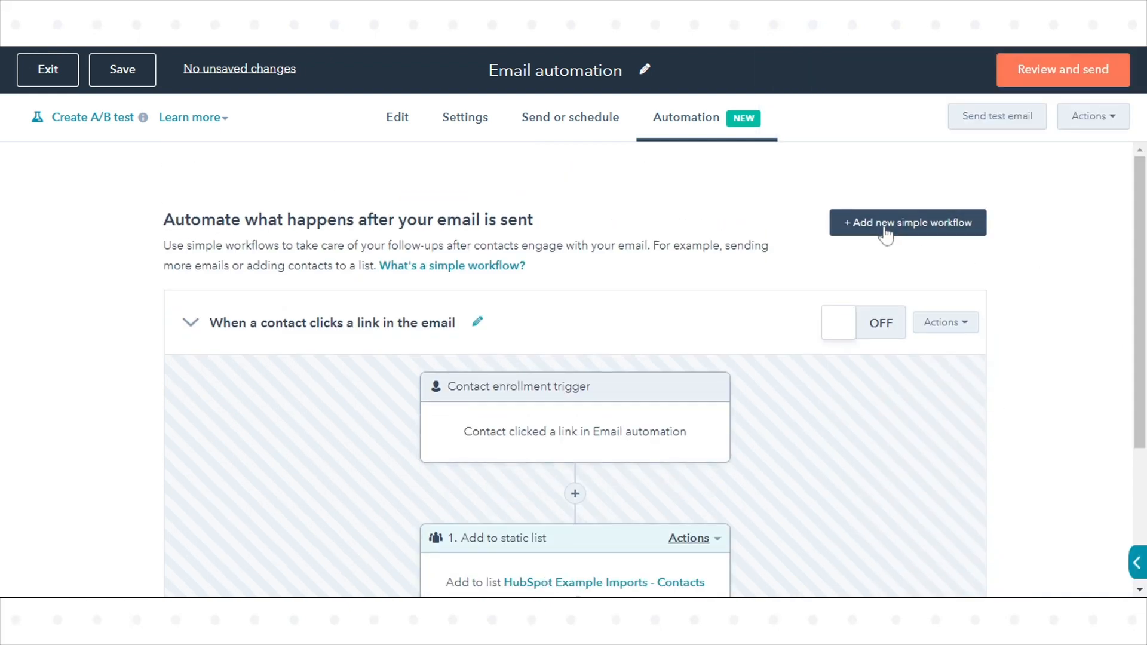
Step: Add a new simple workflow enrolling contacts on 'Contact clicked a link in email'
{"action": "left_click", "coordinate": [476, 323]}
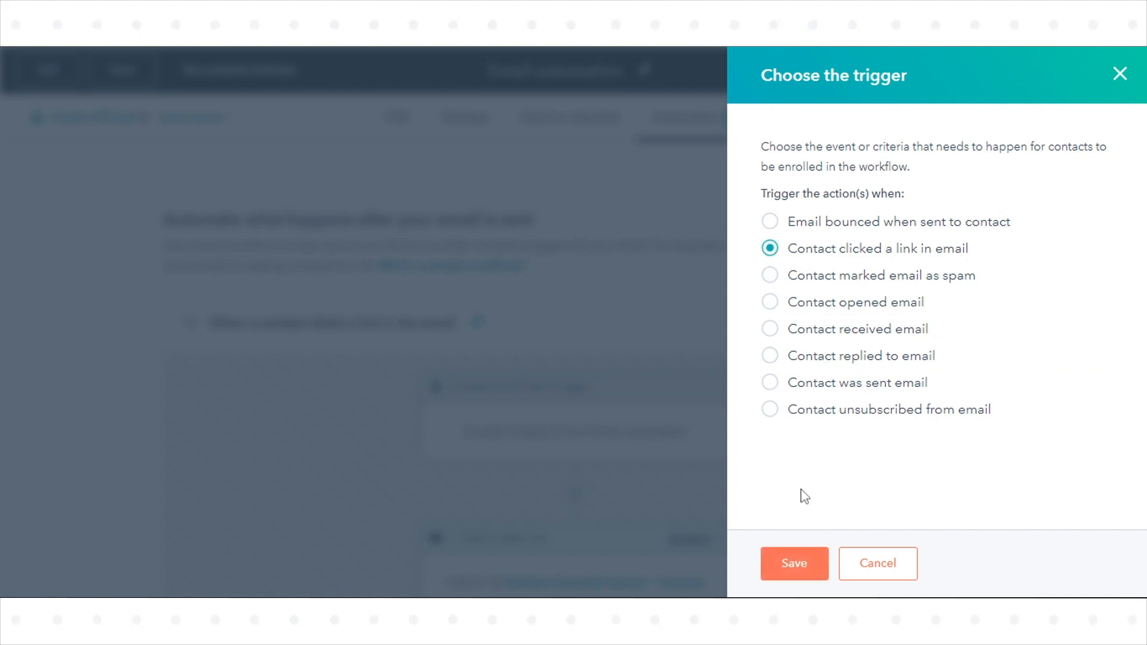
{"action": "left_click", "coordinate": [793, 563]}
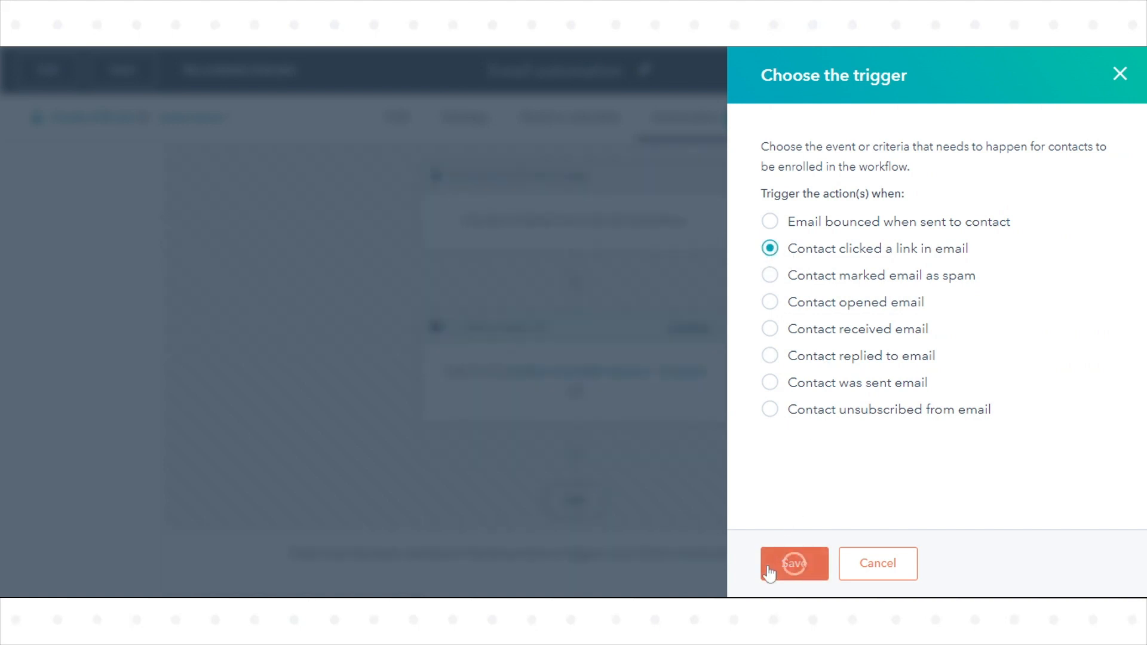
{"action": "left_click", "coordinate": [793, 563]}
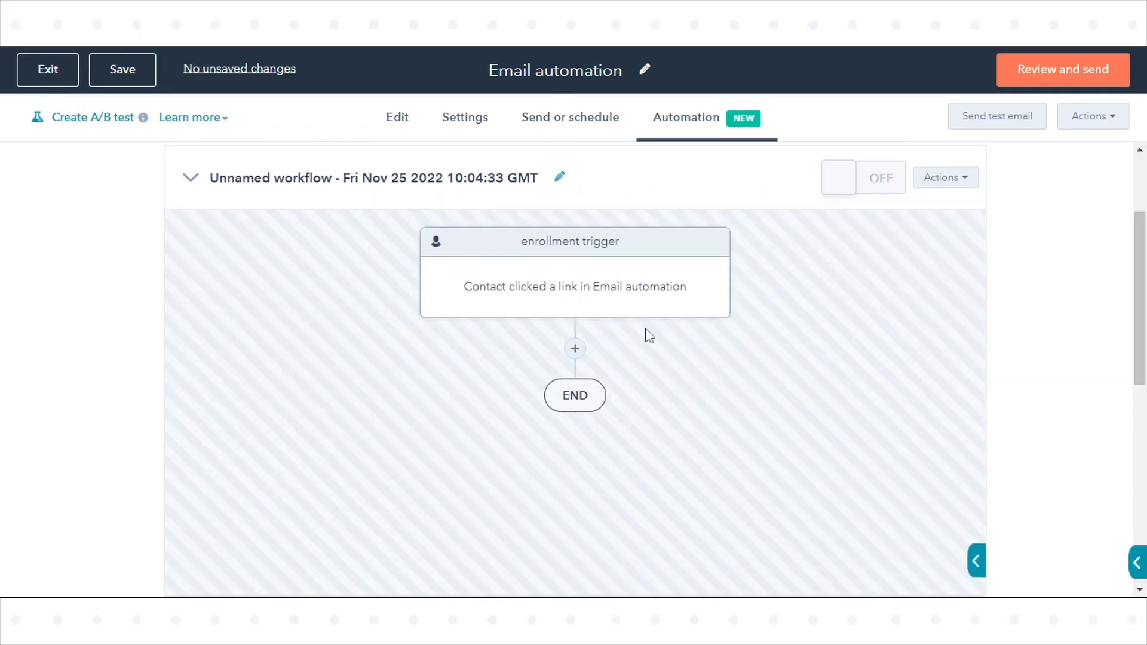
Step: Add an action below the new workflow's enrollment trigger for the Blog Subscriptions send-email step
{"action": "left_click", "coordinate": [574, 347]}
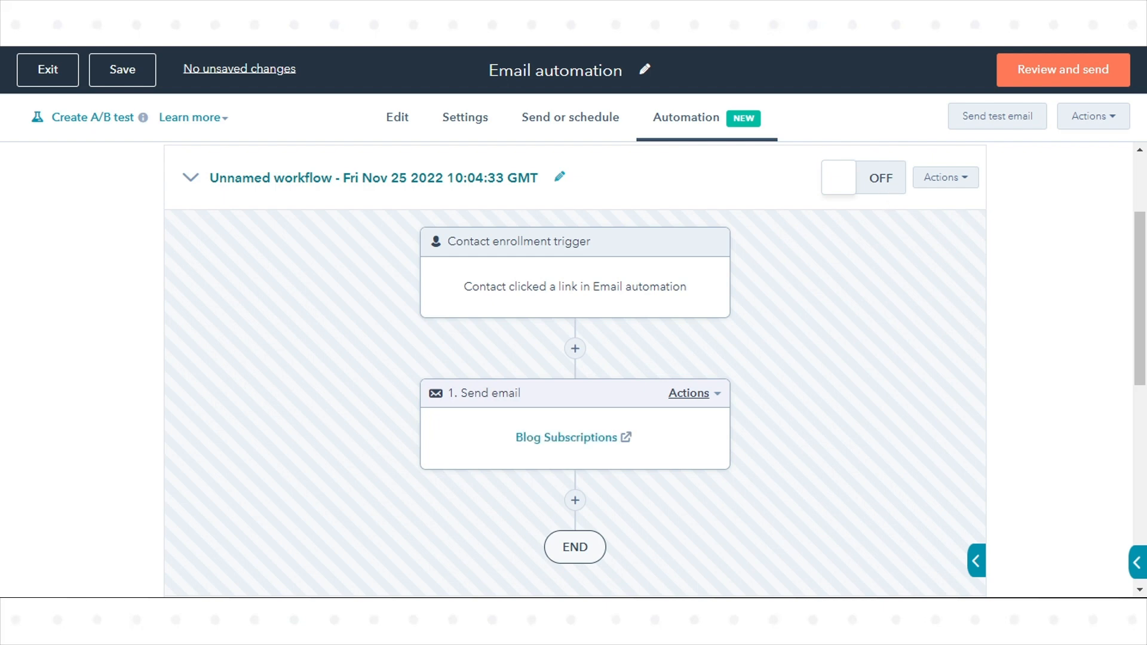
{"action": "mouse_move", "coordinate": [946, 53]}
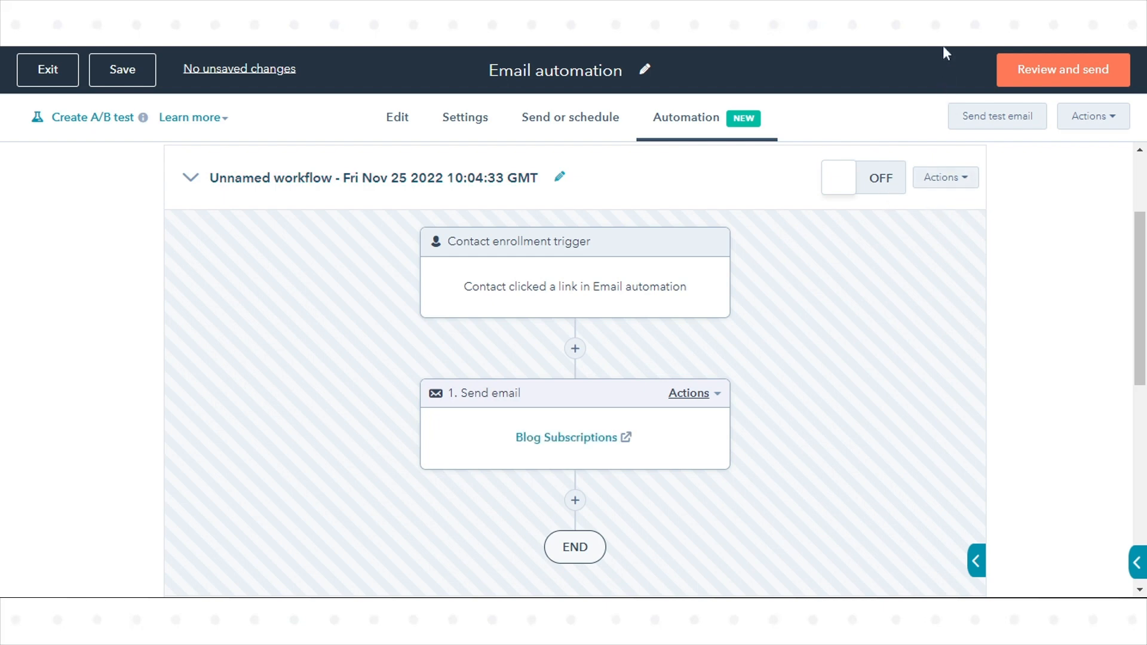